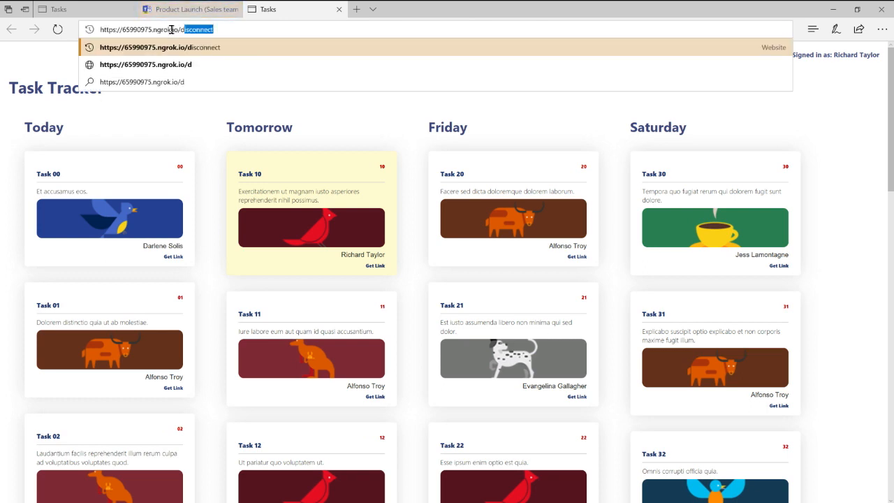
Sign out of Task Tracker via /disconnect, then view Product Launch's Test tab sign-in page
key(Enter)
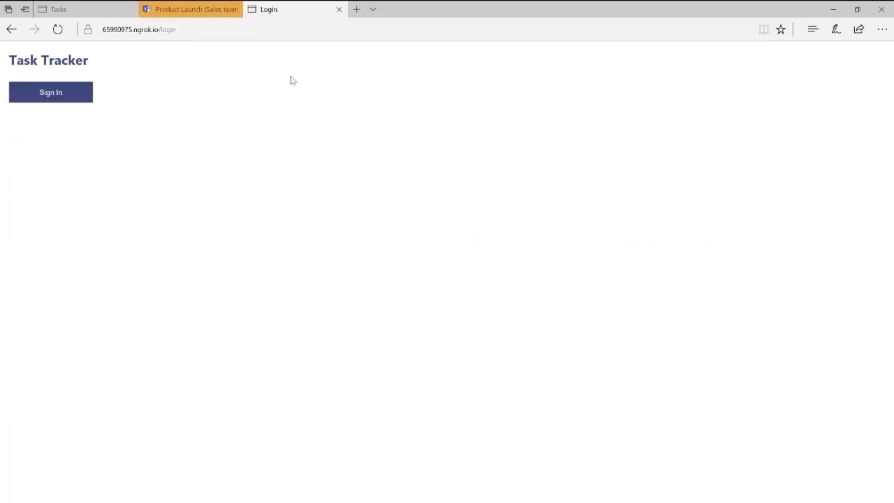
click(196, 9)
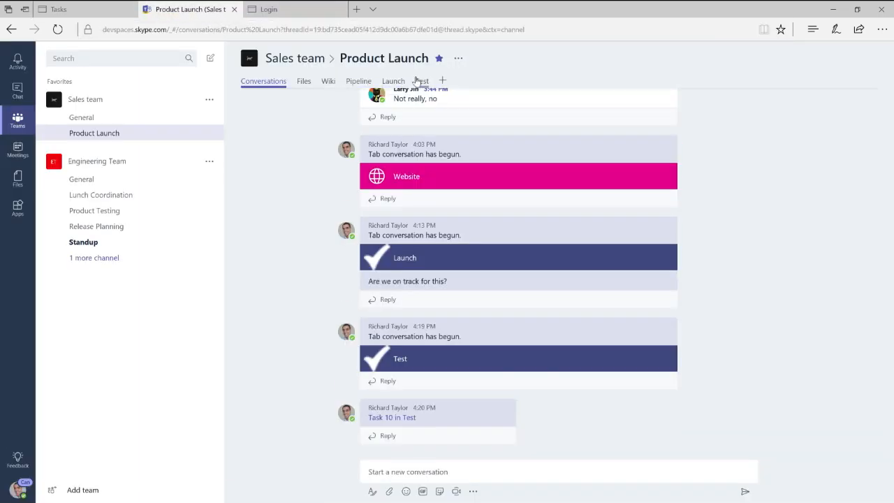
click(422, 81)
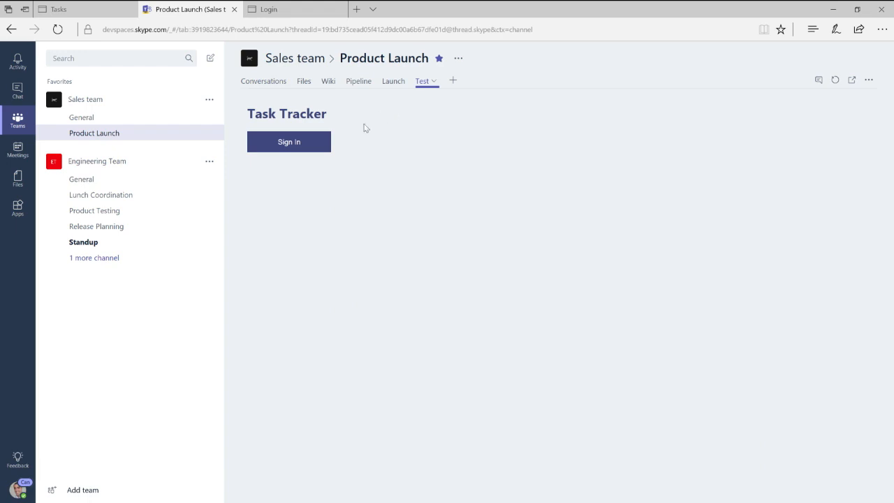
mouse_move(452, 81)
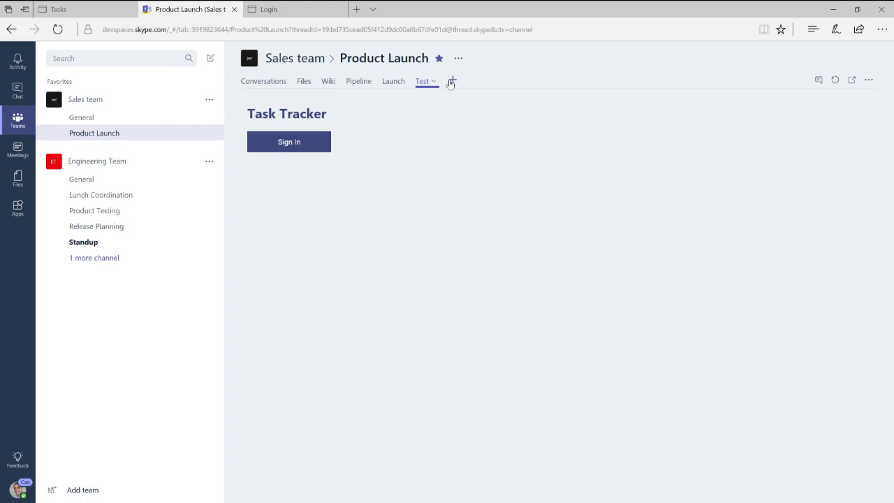
Add a new channel tab and choose Sample App, reaching the Task Tracker sign-in
click(450, 80)
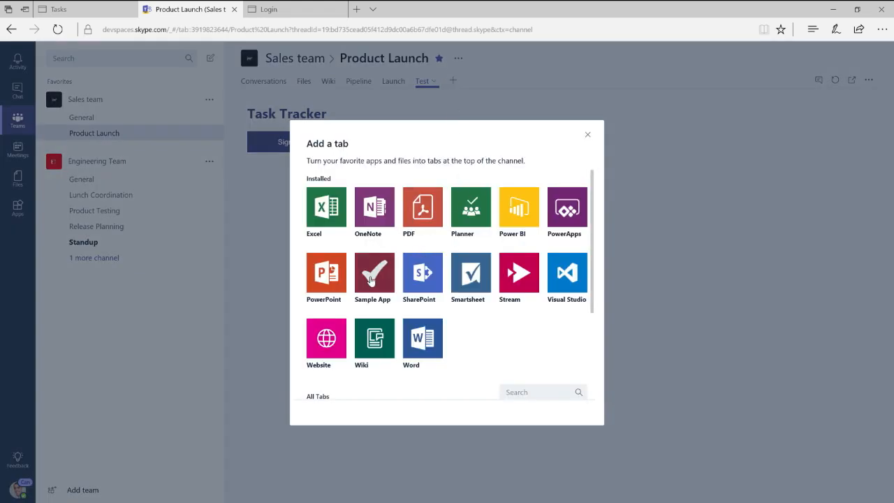
click(373, 271)
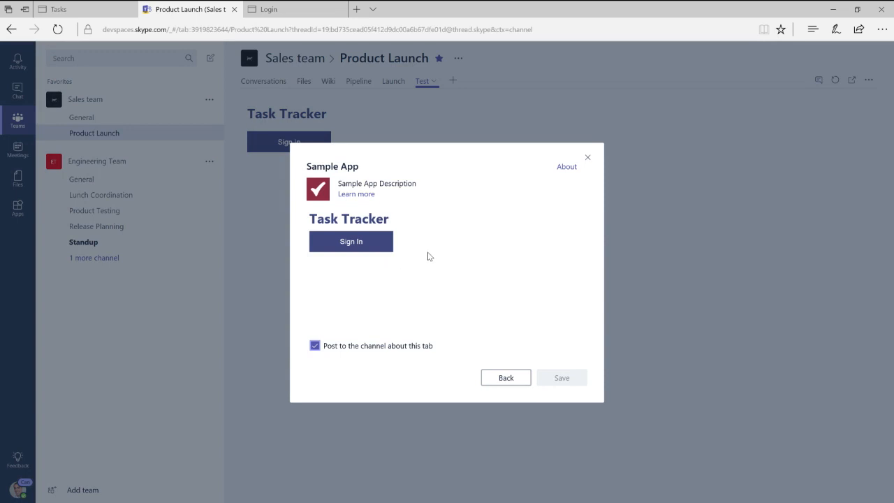
mouse_move(398, 246)
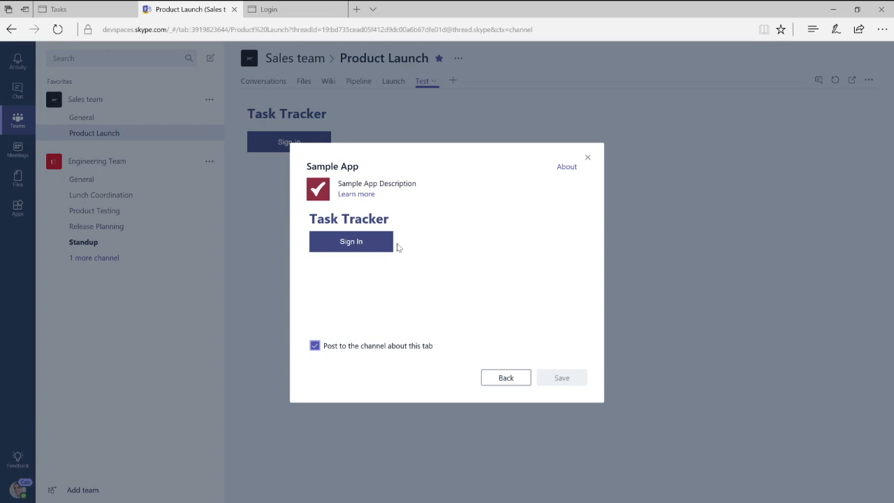
mouse_move(363, 246)
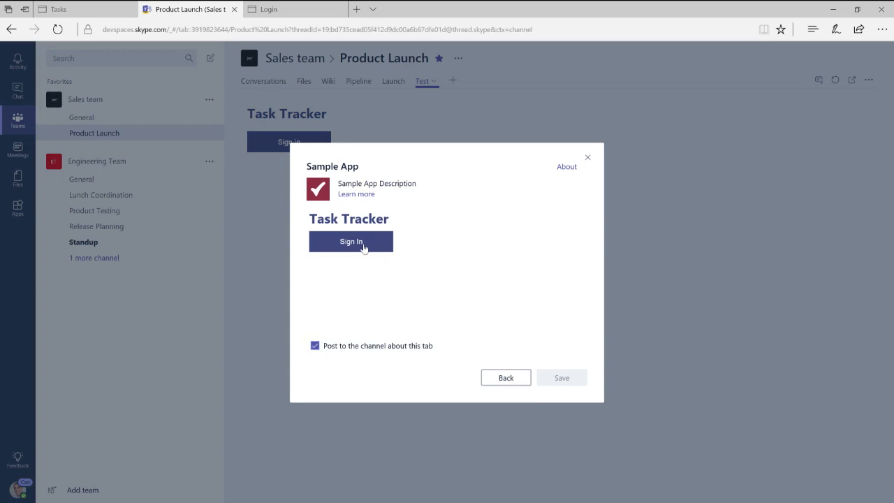
Sign in to Task Tracker with the existing account, then focus the tab name field
click(351, 240)
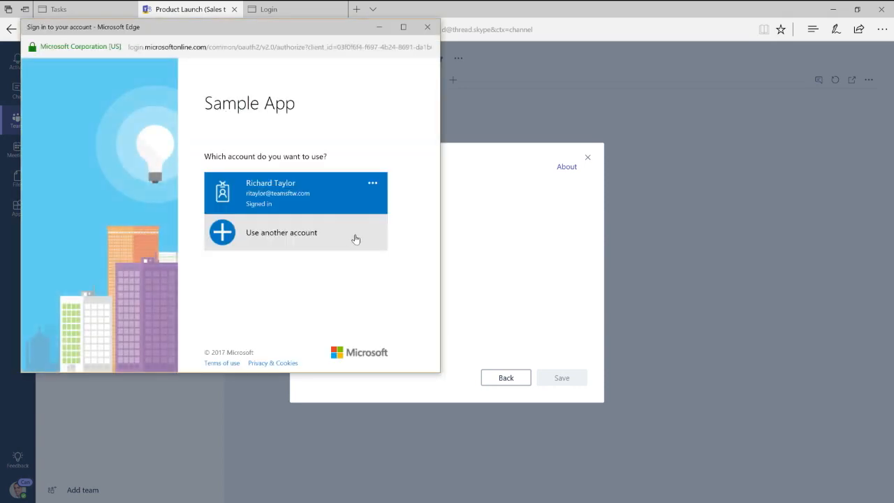
mouse_move(335, 155)
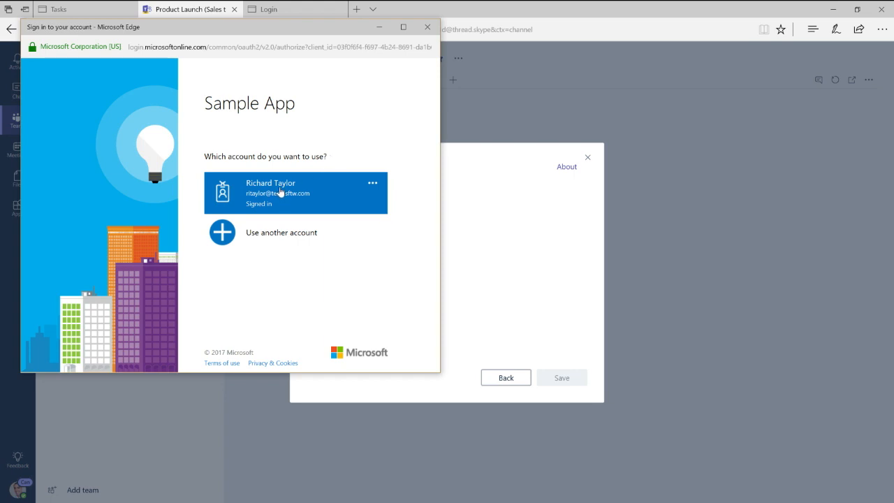
mouse_move(279, 192)
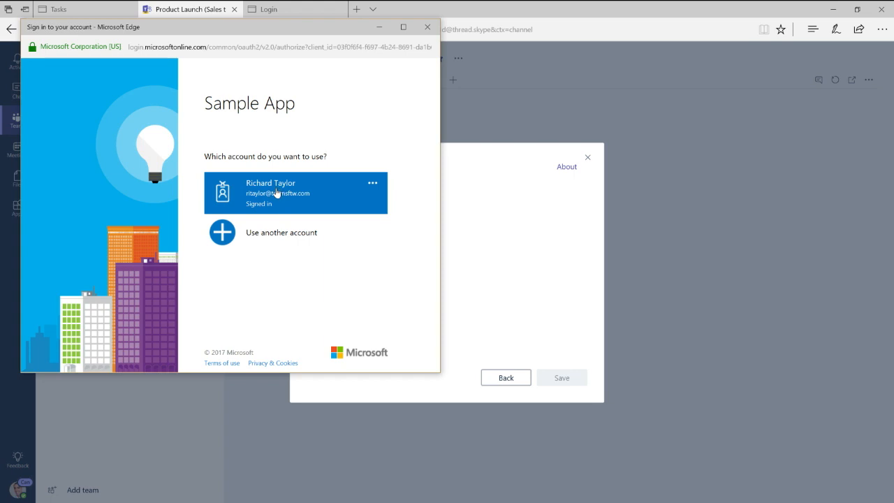
click(295, 192)
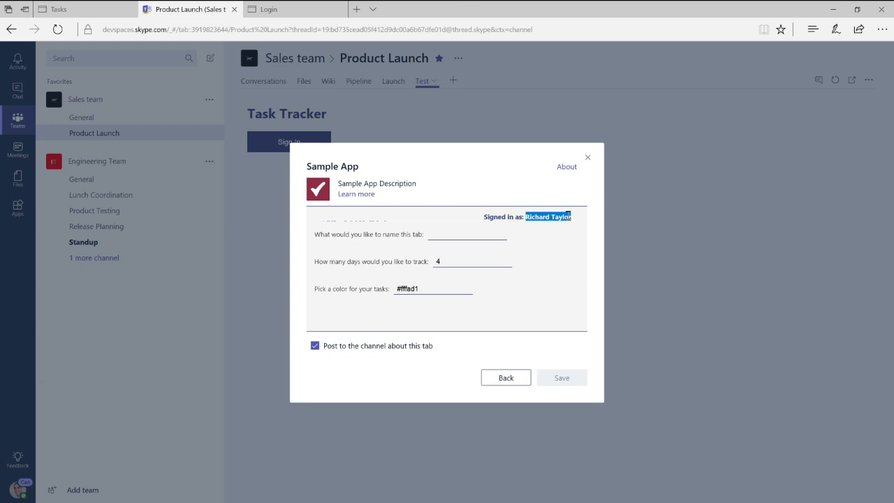
click(466, 234)
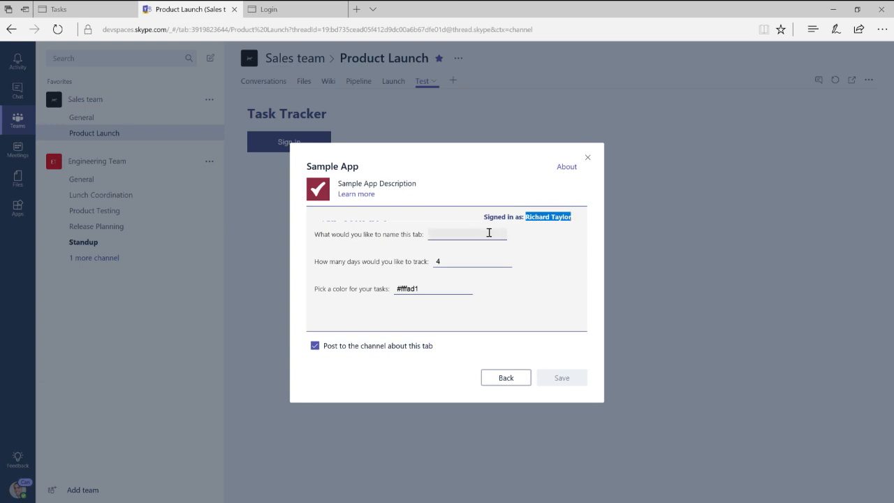
key(alt+tab)
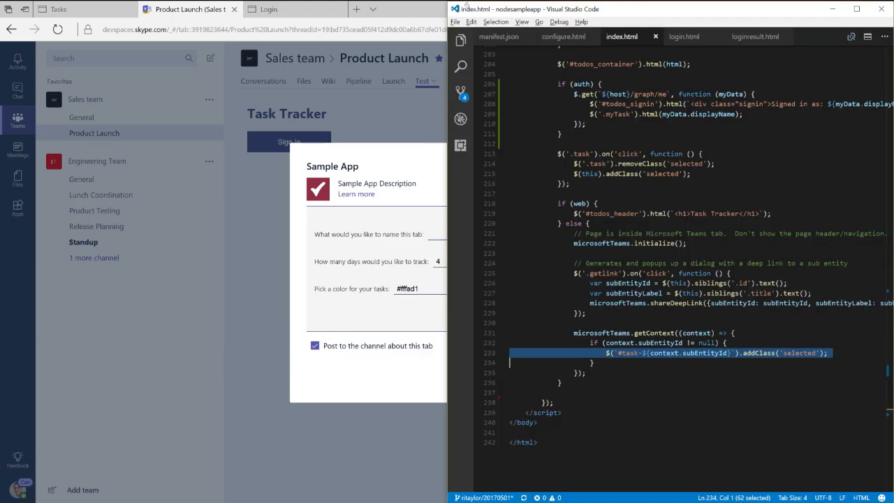
View login.html and its Teams pop-up authentication code
click(684, 36)
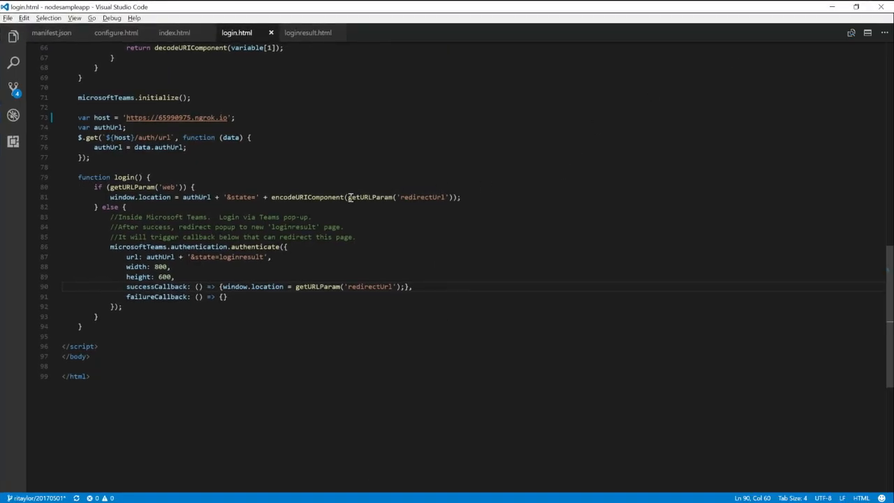
mouse_move(147, 187)
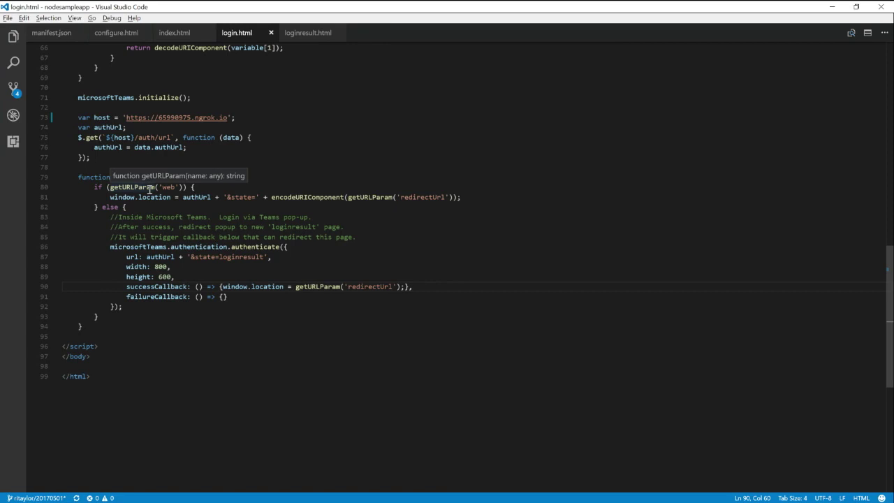
mouse_move(175, 201)
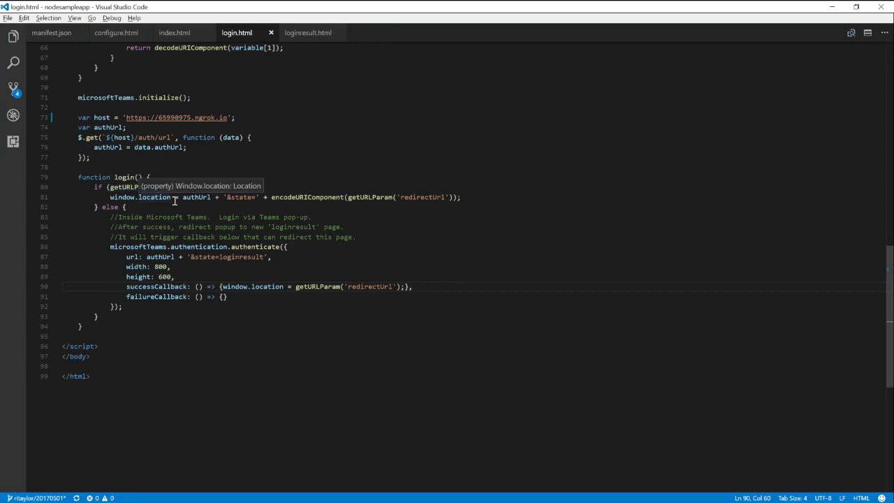
mouse_move(197, 196)
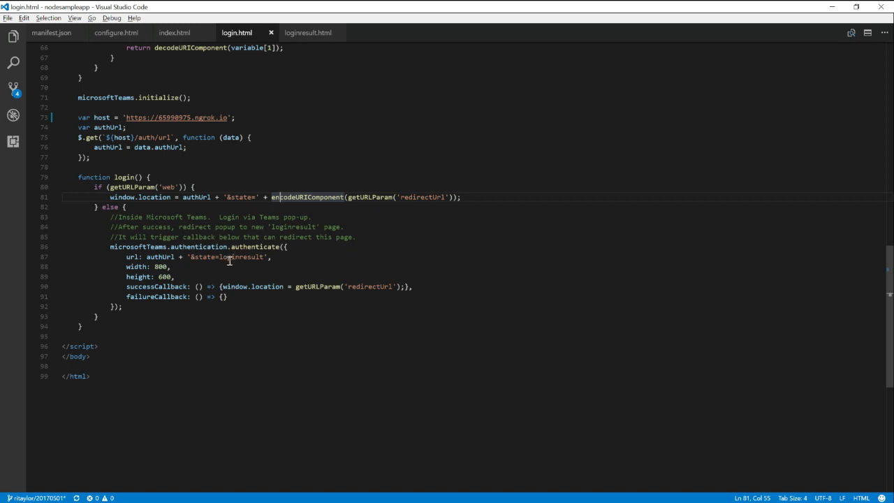
mouse_move(254, 227)
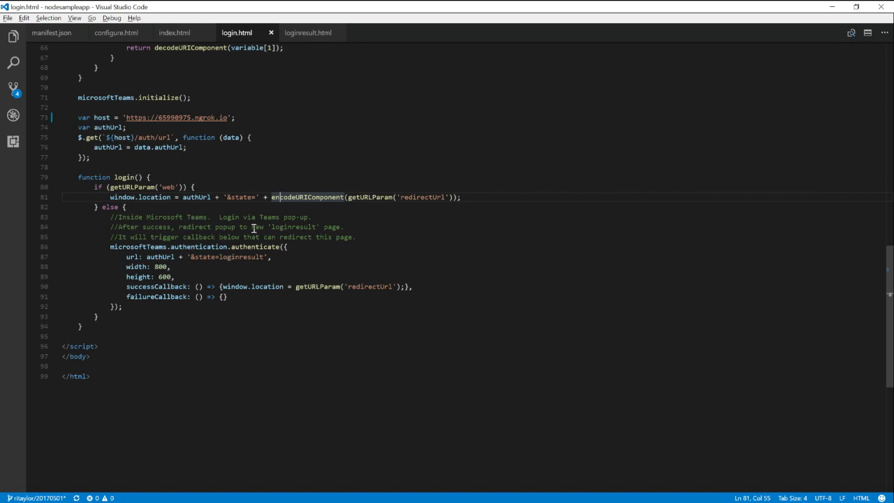
View loginresult.html with its Teams initialize and notifySuccess script
click(312, 32)
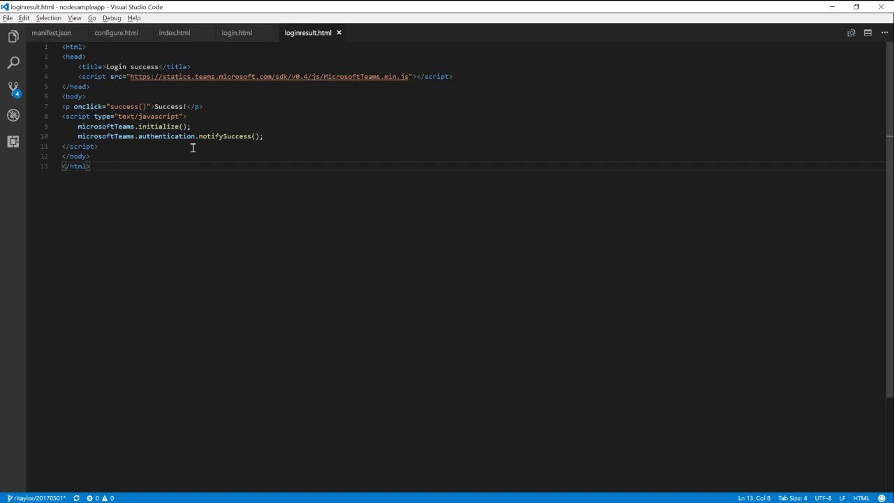
mouse_move(219, 137)
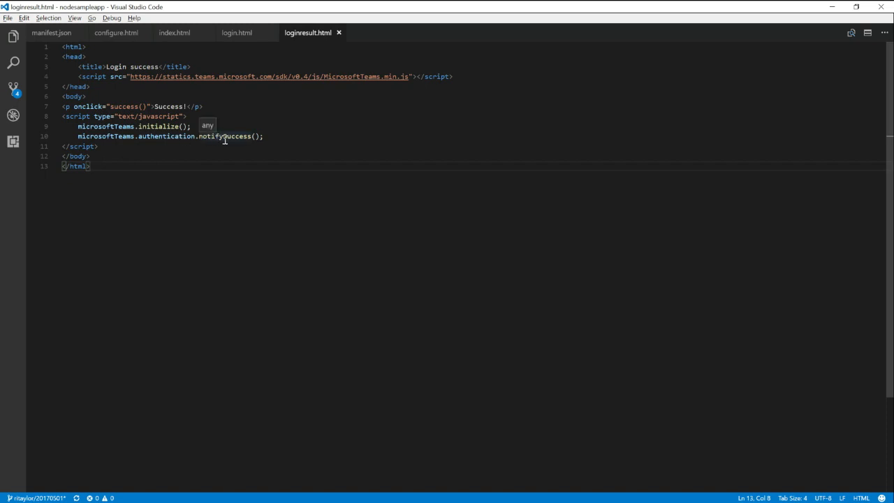
mouse_move(240, 37)
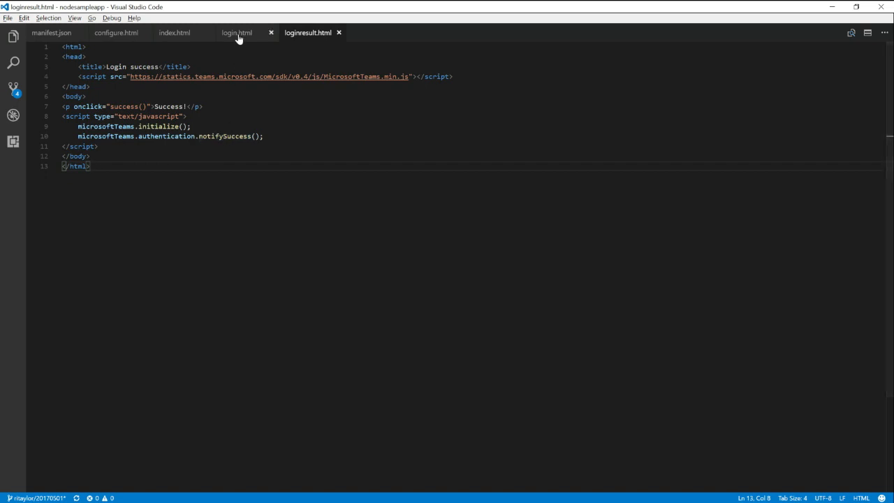
Revisit login.html's authenticate call, then view configure.html's save handler
click(242, 33)
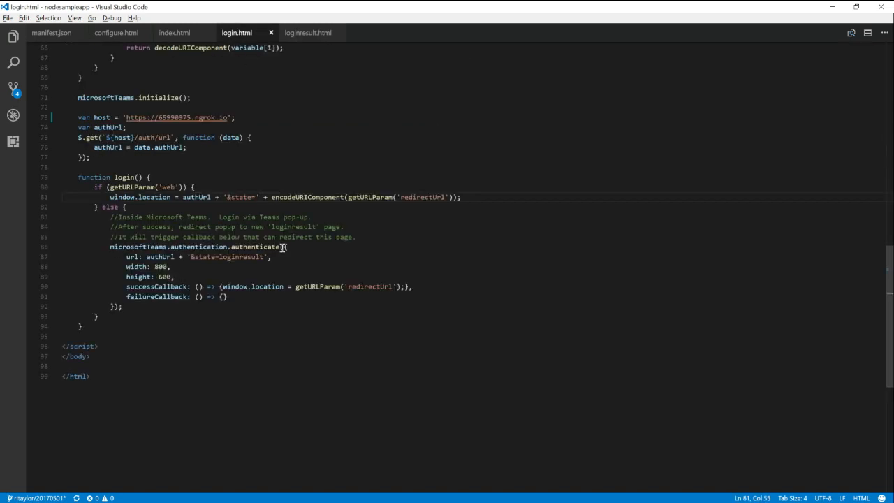
mouse_move(237, 286)
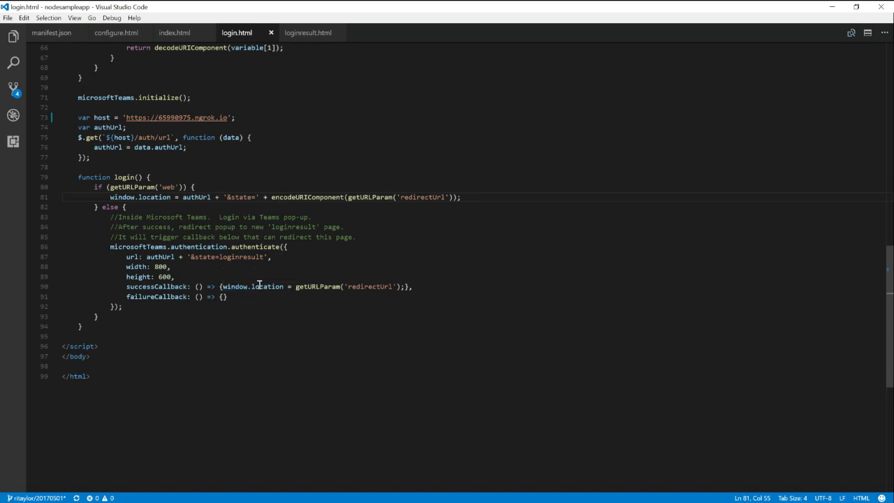
mouse_move(307, 286)
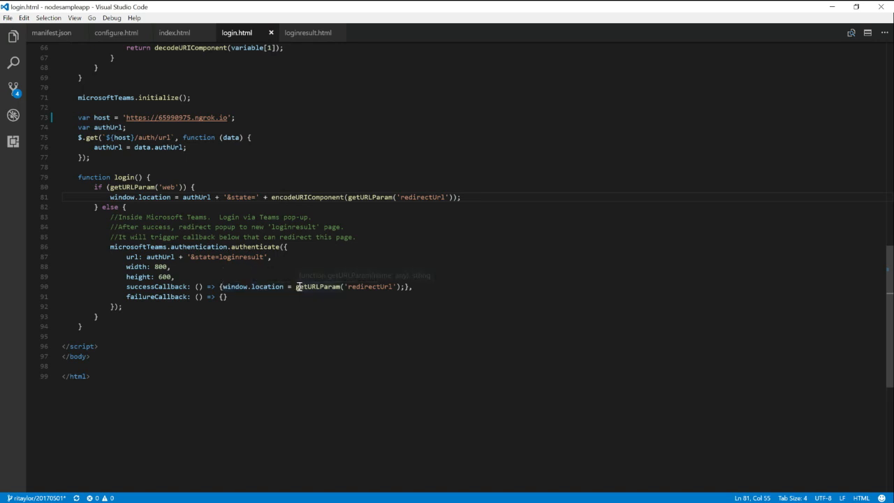
mouse_move(386, 286)
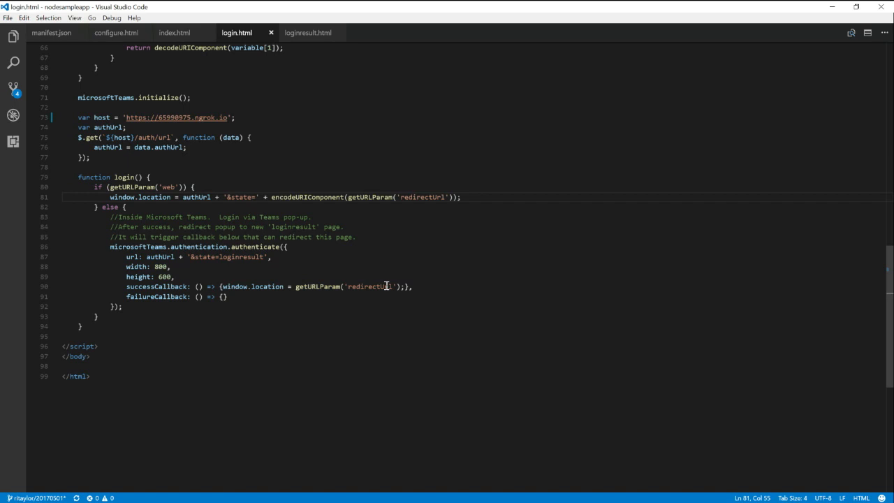
mouse_move(300, 276)
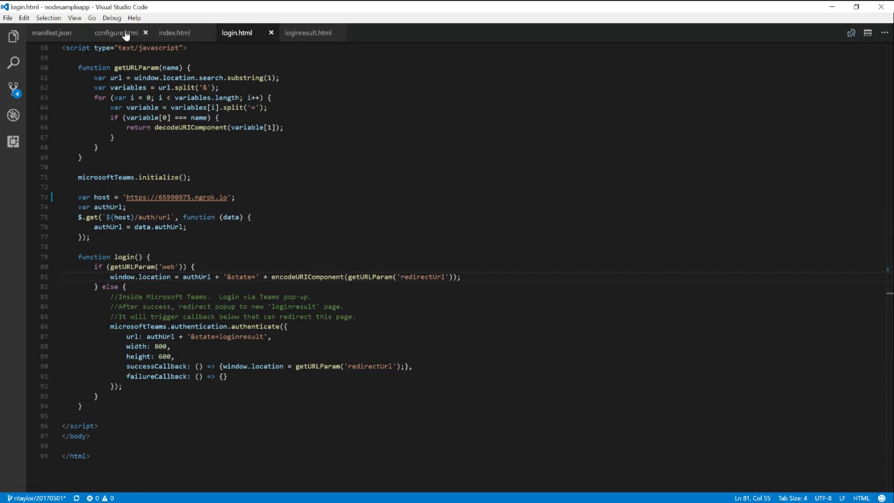
click(113, 33)
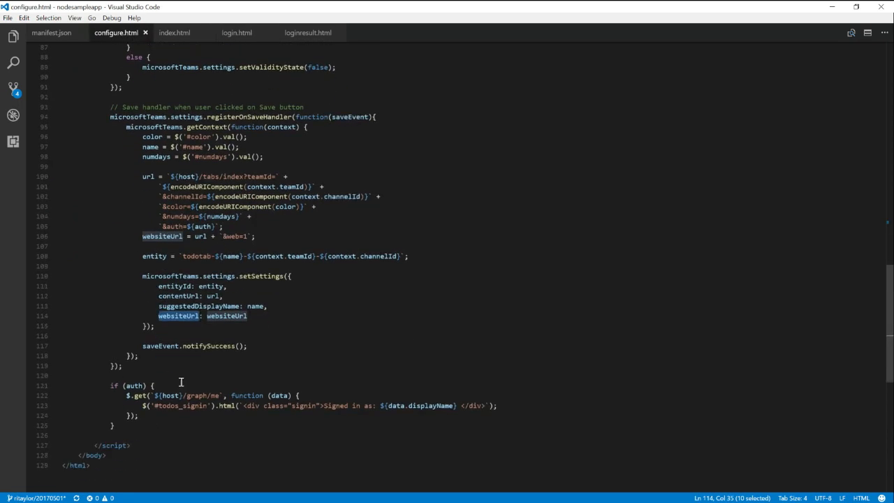